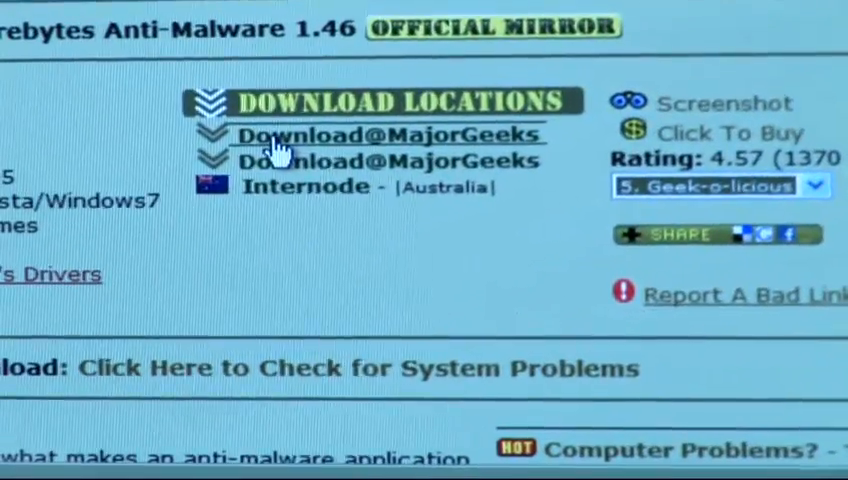
Step: Download Malwarebytes' Anti-Malware 1.46 from the Download@MajorGeeks mirror and launch its installer
left_click(390, 134)
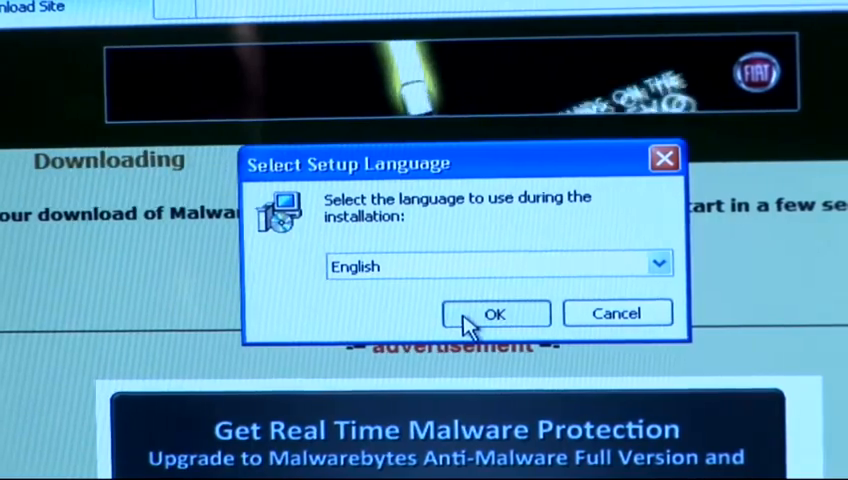
Step: Install in English, accepting the license and keeping the default Start Menu folder
left_click(496, 312)
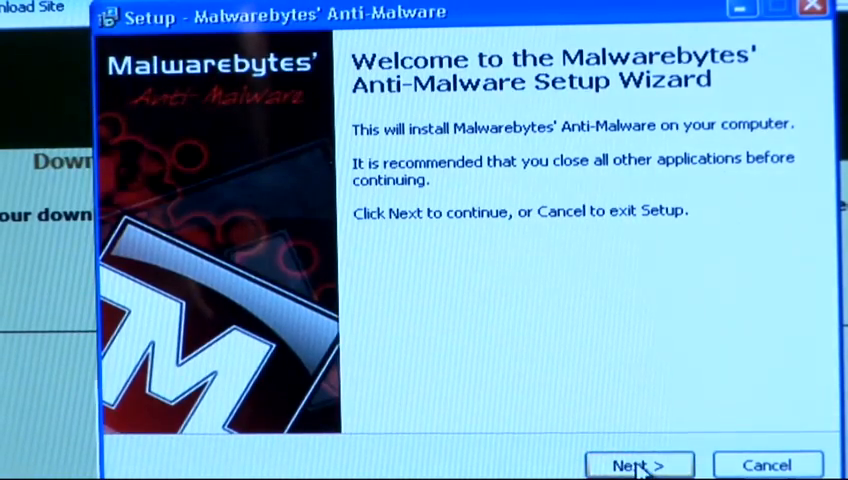
left_click(640, 464)
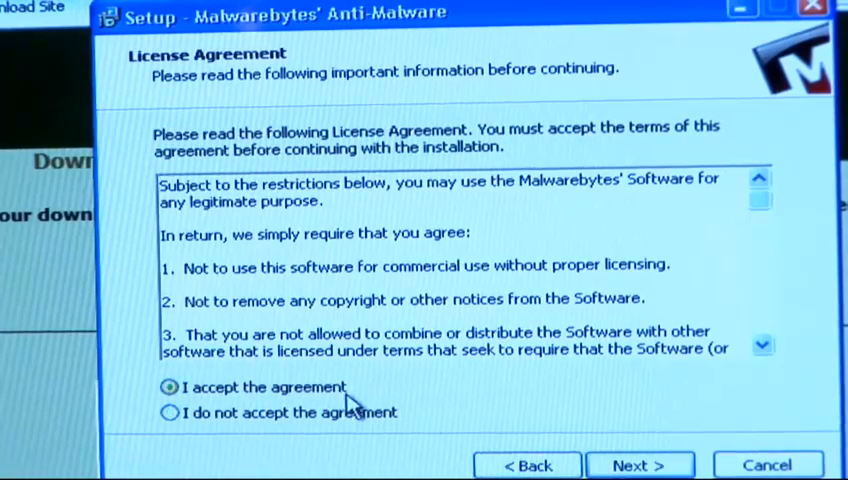
left_click(640, 464)
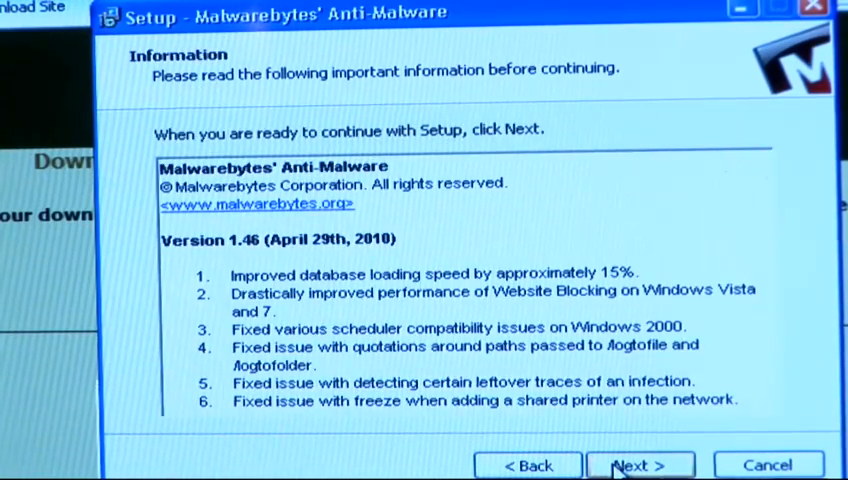
left_click(640, 464)
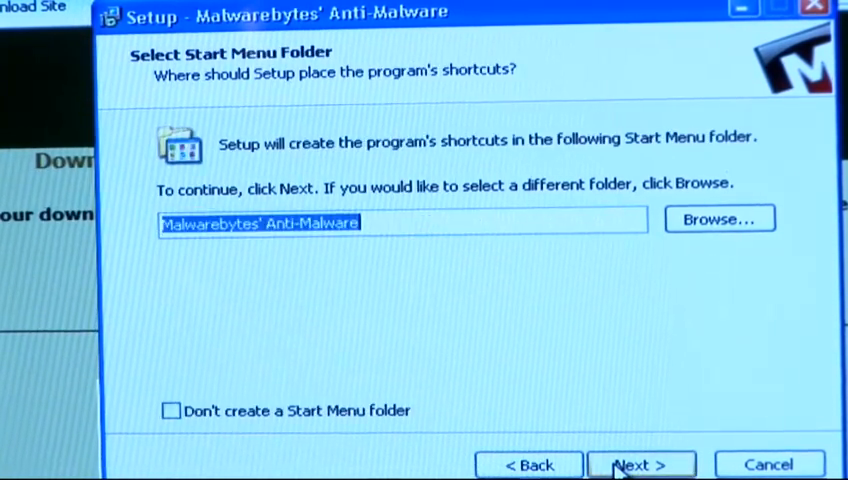
left_click(640, 464)
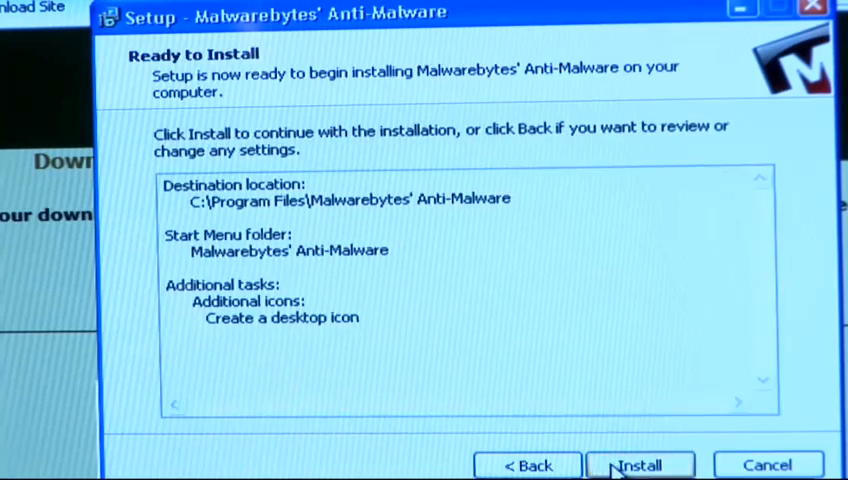
left_click(640, 464)
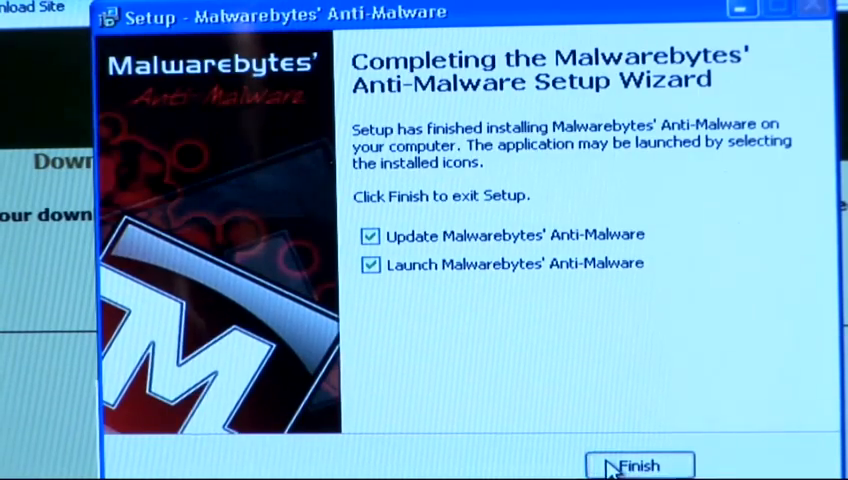
Step: Finish setup, launch the program and update its database from 4052 to 4281
left_click(640, 464)
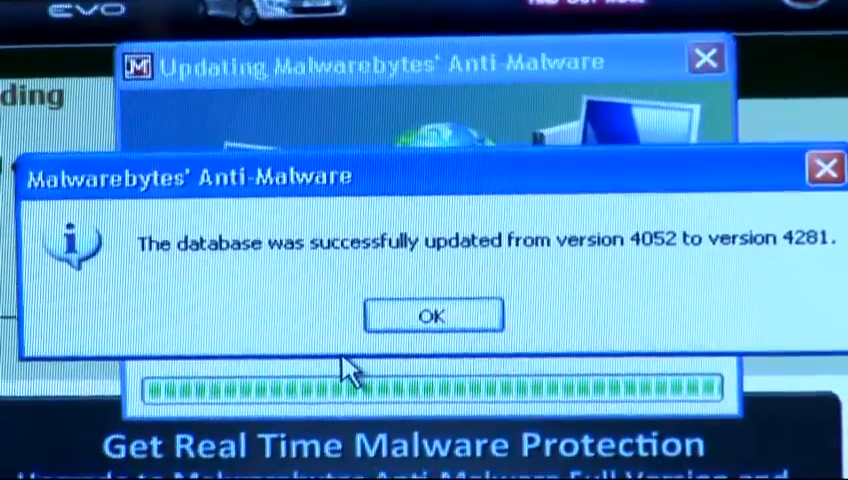
left_click(432, 316)
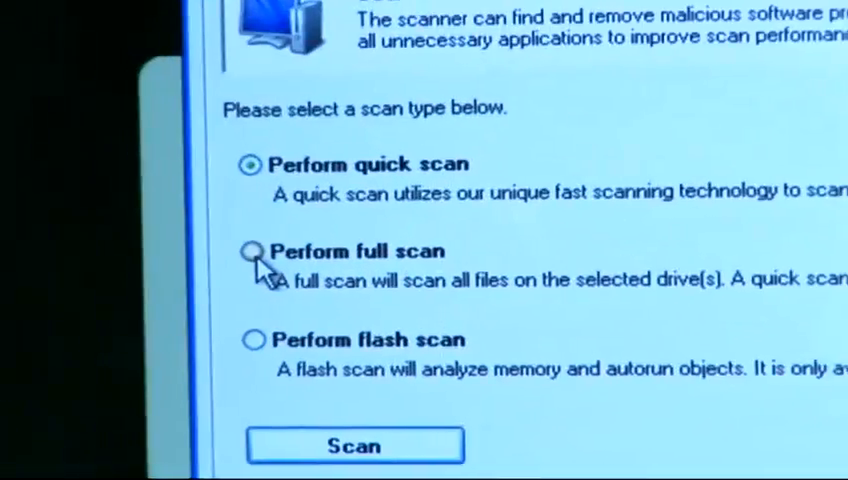
Step: Choose Perform full scan and start scanning drive C:\
left_click(254, 252)
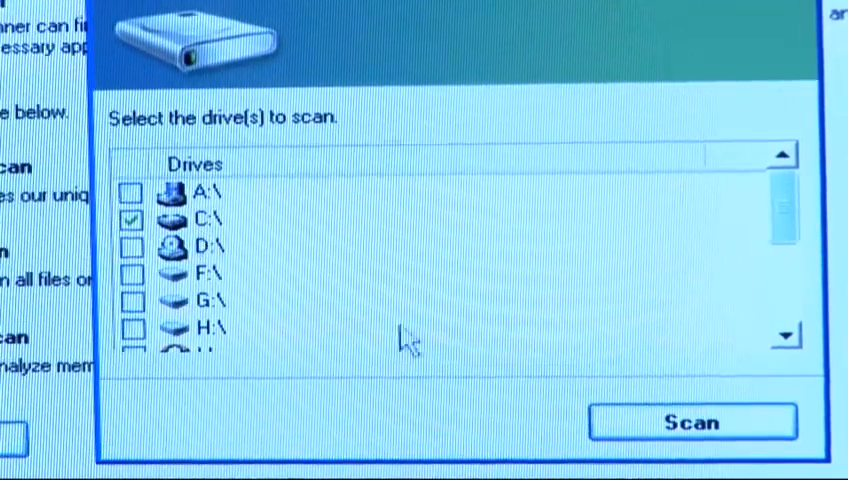
left_click(692, 424)
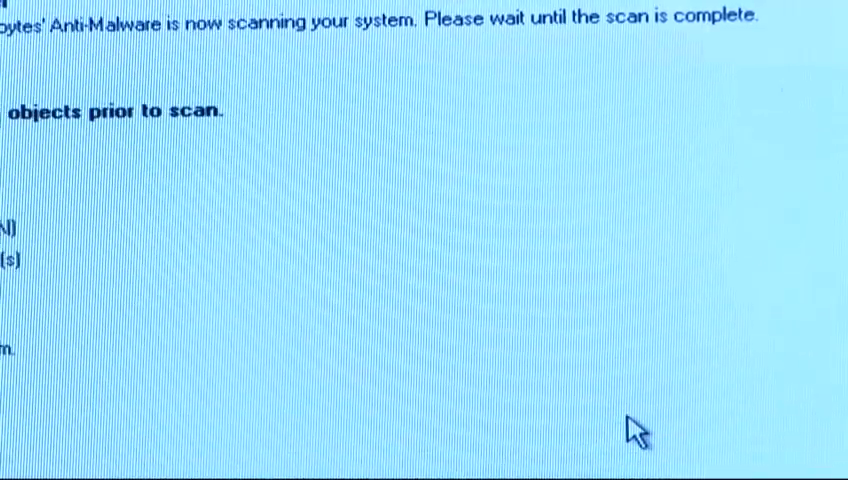